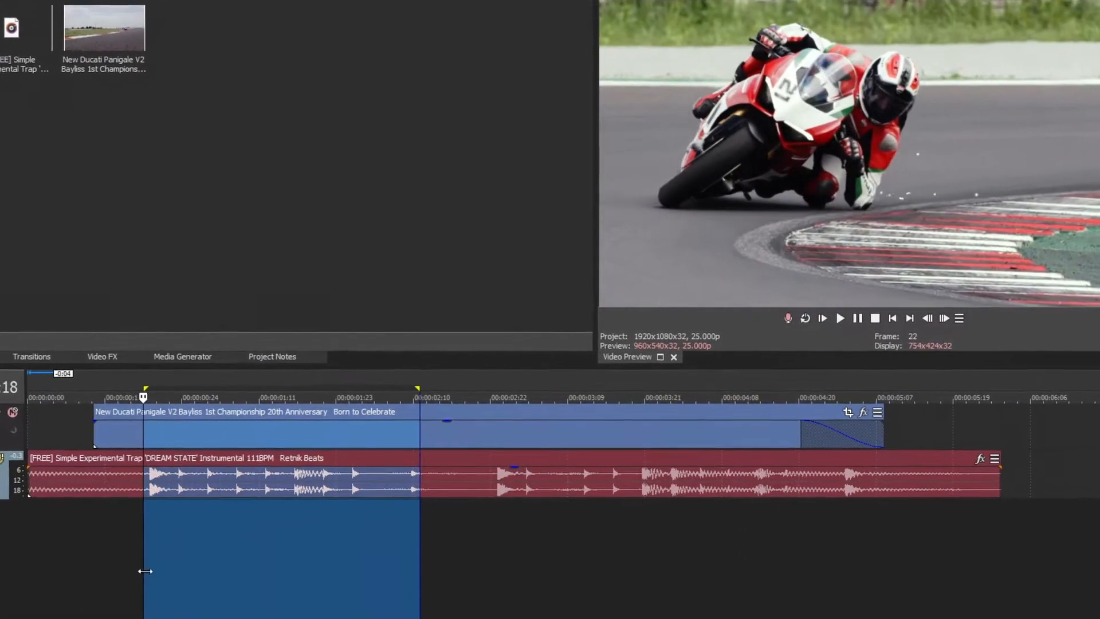
# Place the cursor at the hi-hat beat so the motorcycle clip splits there
pyautogui.click(840, 318)
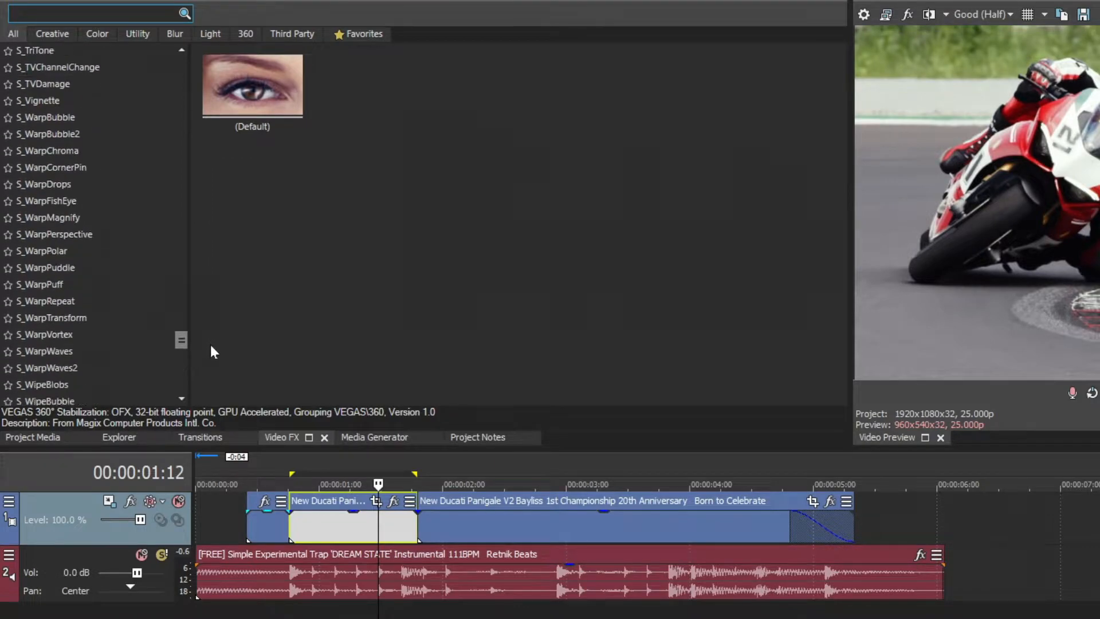
# Drop S_ZebrafyColor from the Video FX list onto the short split piece
pyautogui.scroll(-3)
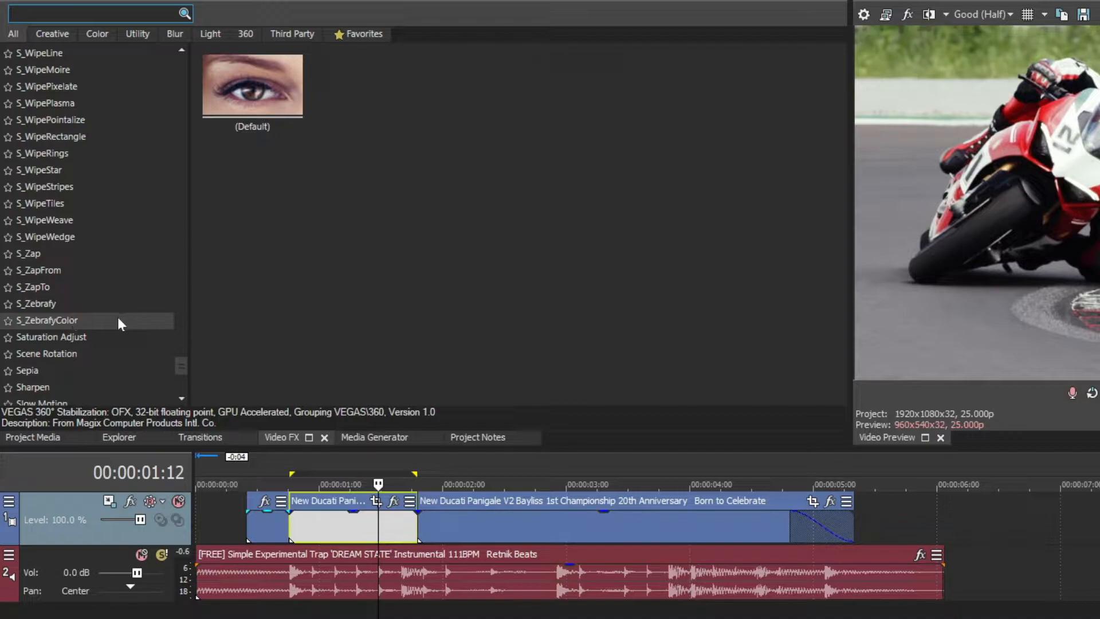
pyautogui.click(47, 319)
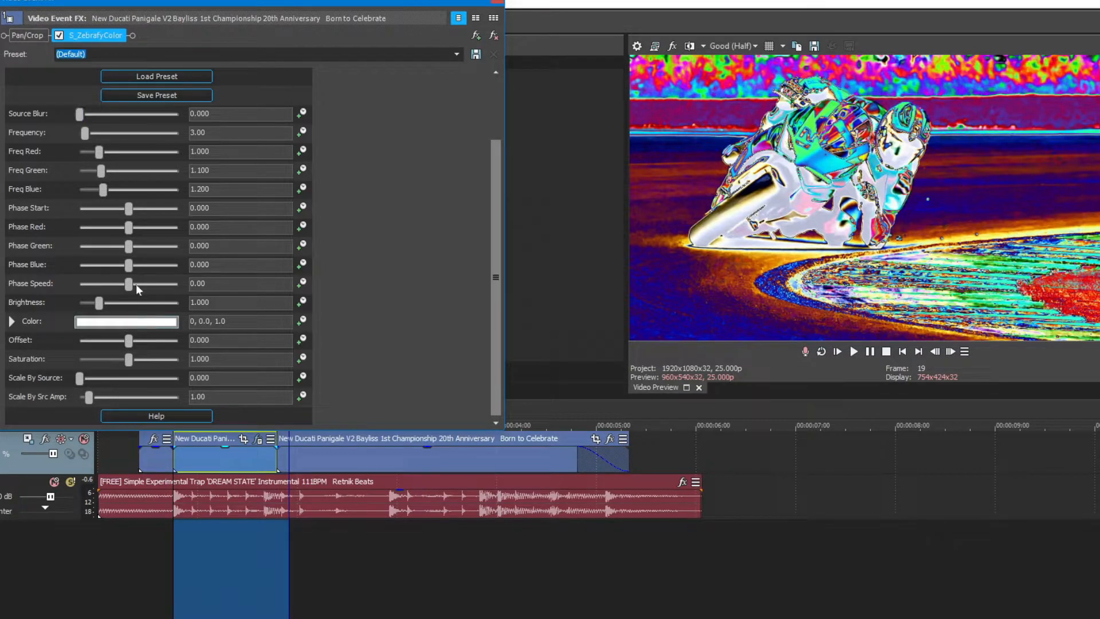
# Lower the S_ZebrafyColor Phase Speed to -1.20 and play back the shifting colours
pyautogui.moveTo(128, 284); pyautogui.dragTo(124, 284)
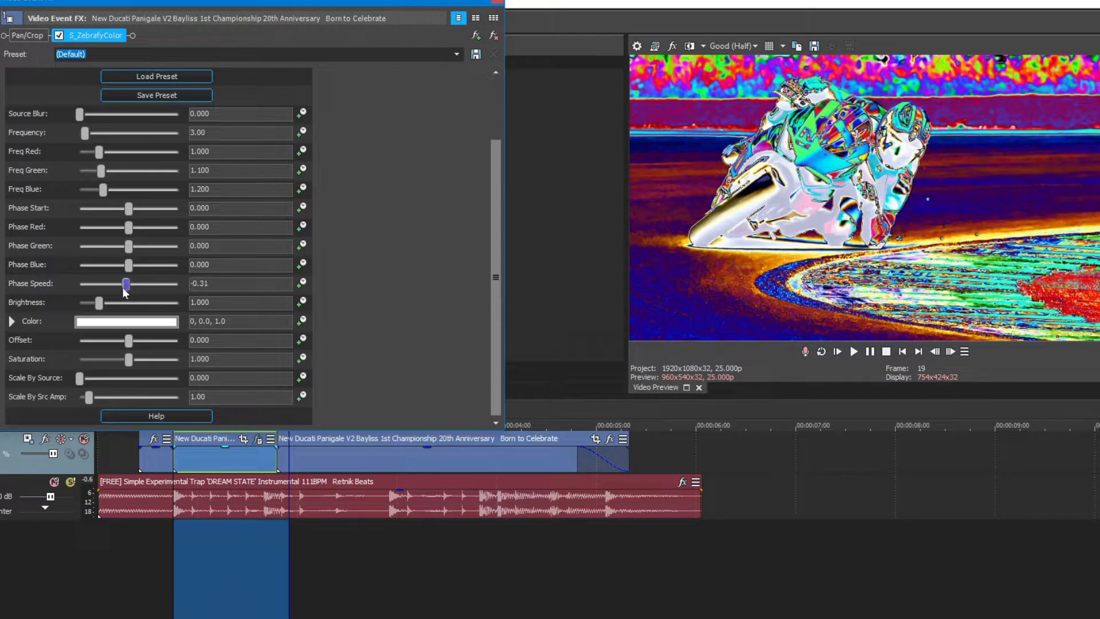
pyautogui.moveTo(125, 283); pyautogui.dragTo(117, 283)
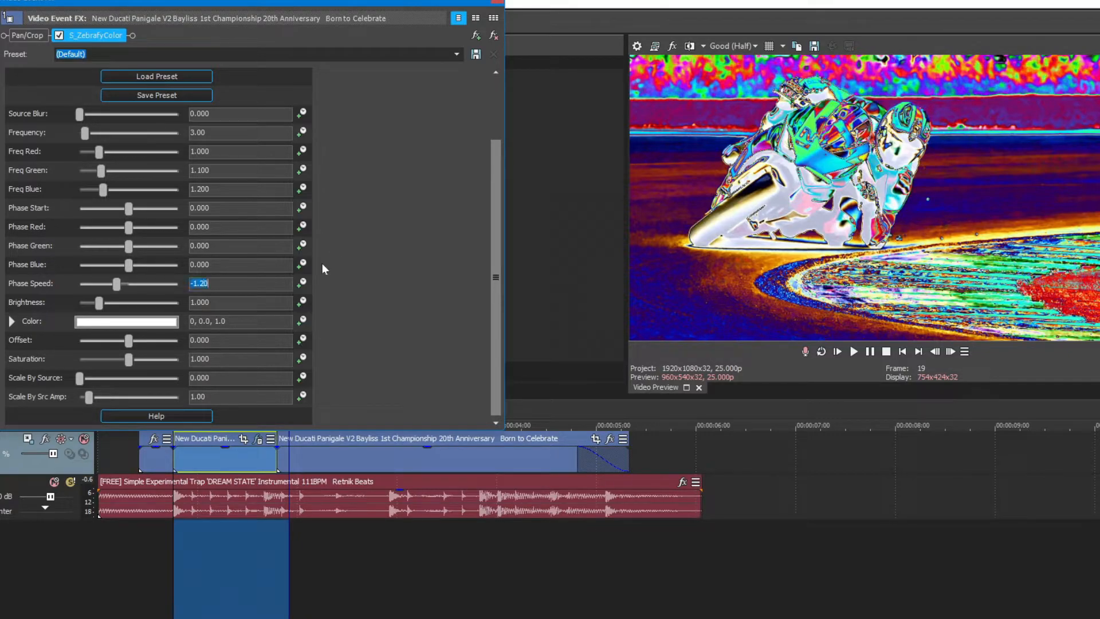
pyautogui.click(852, 352)
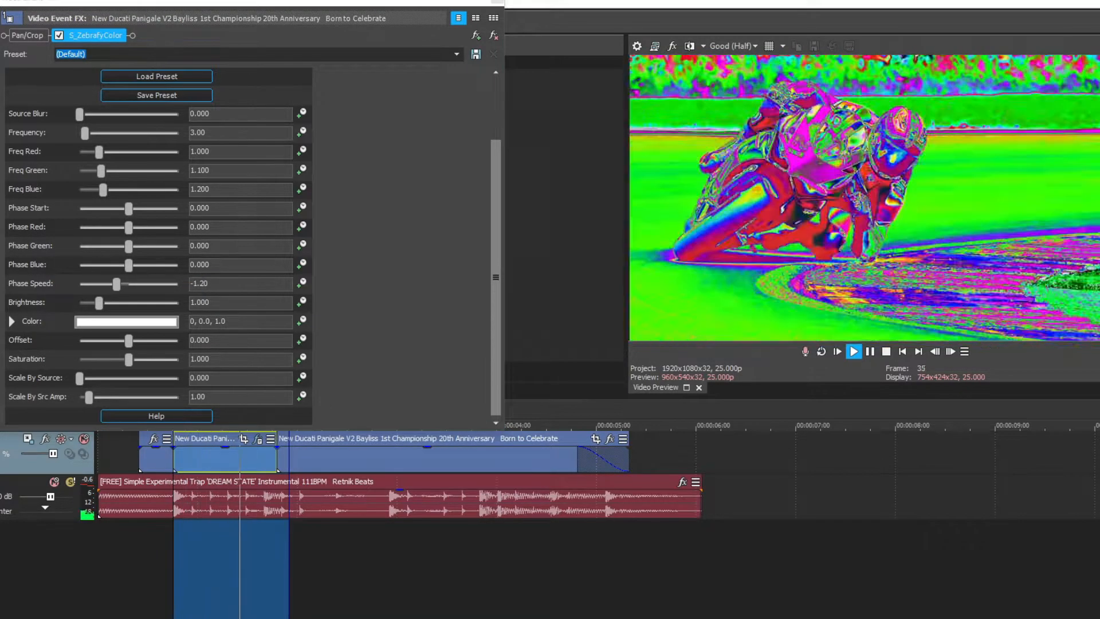